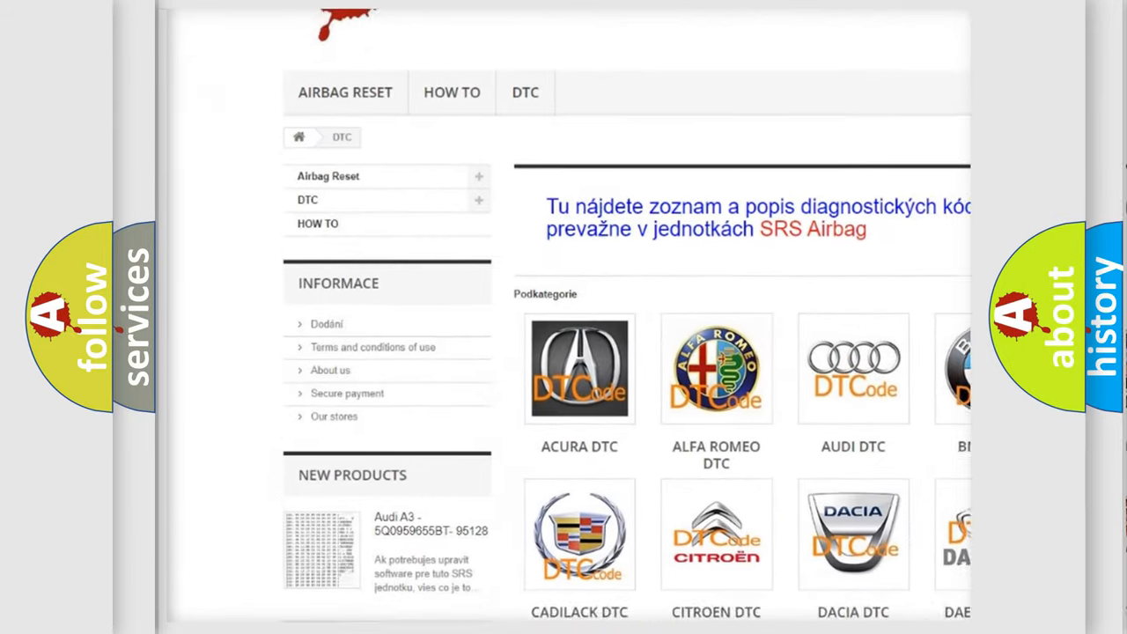
pyautogui.scroll(-3)
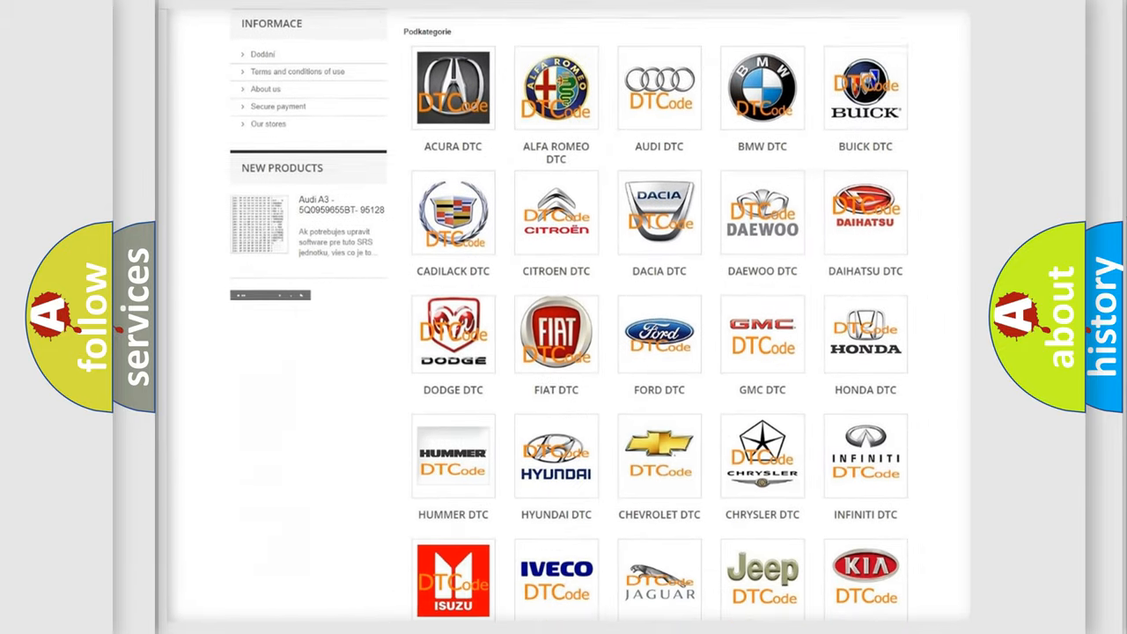
pyautogui.scroll(-3)
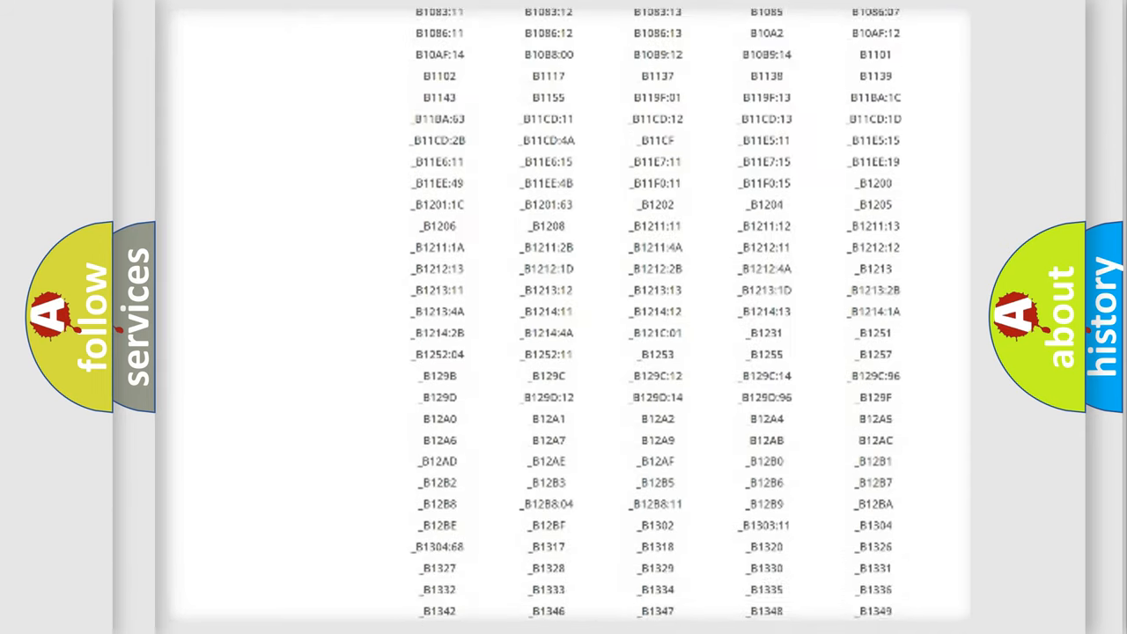
pyautogui.scroll(-3)
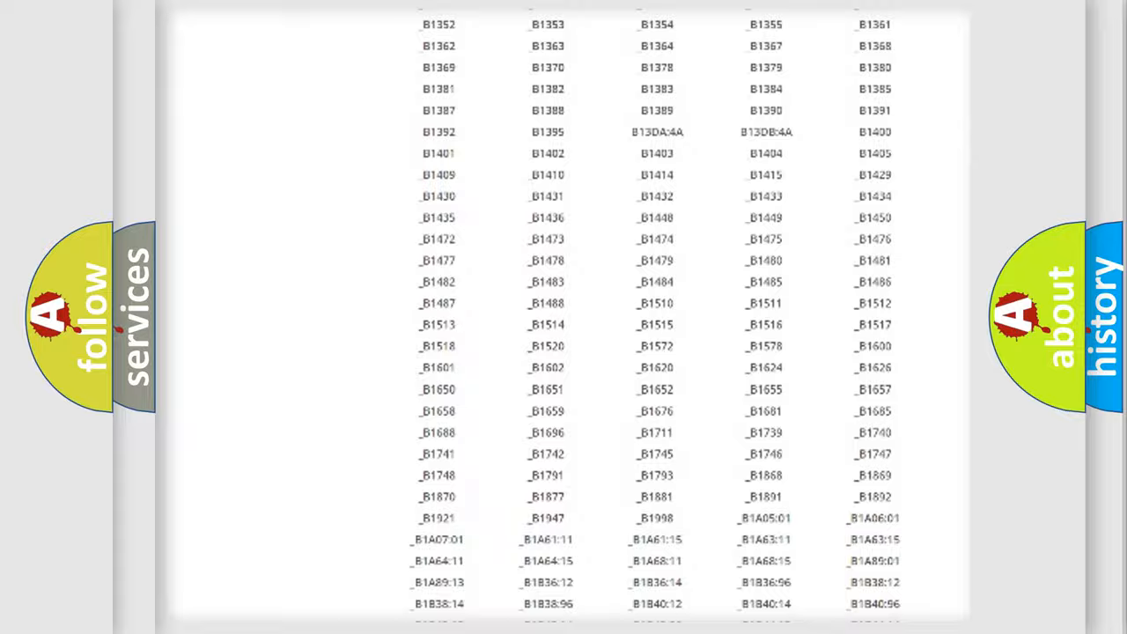